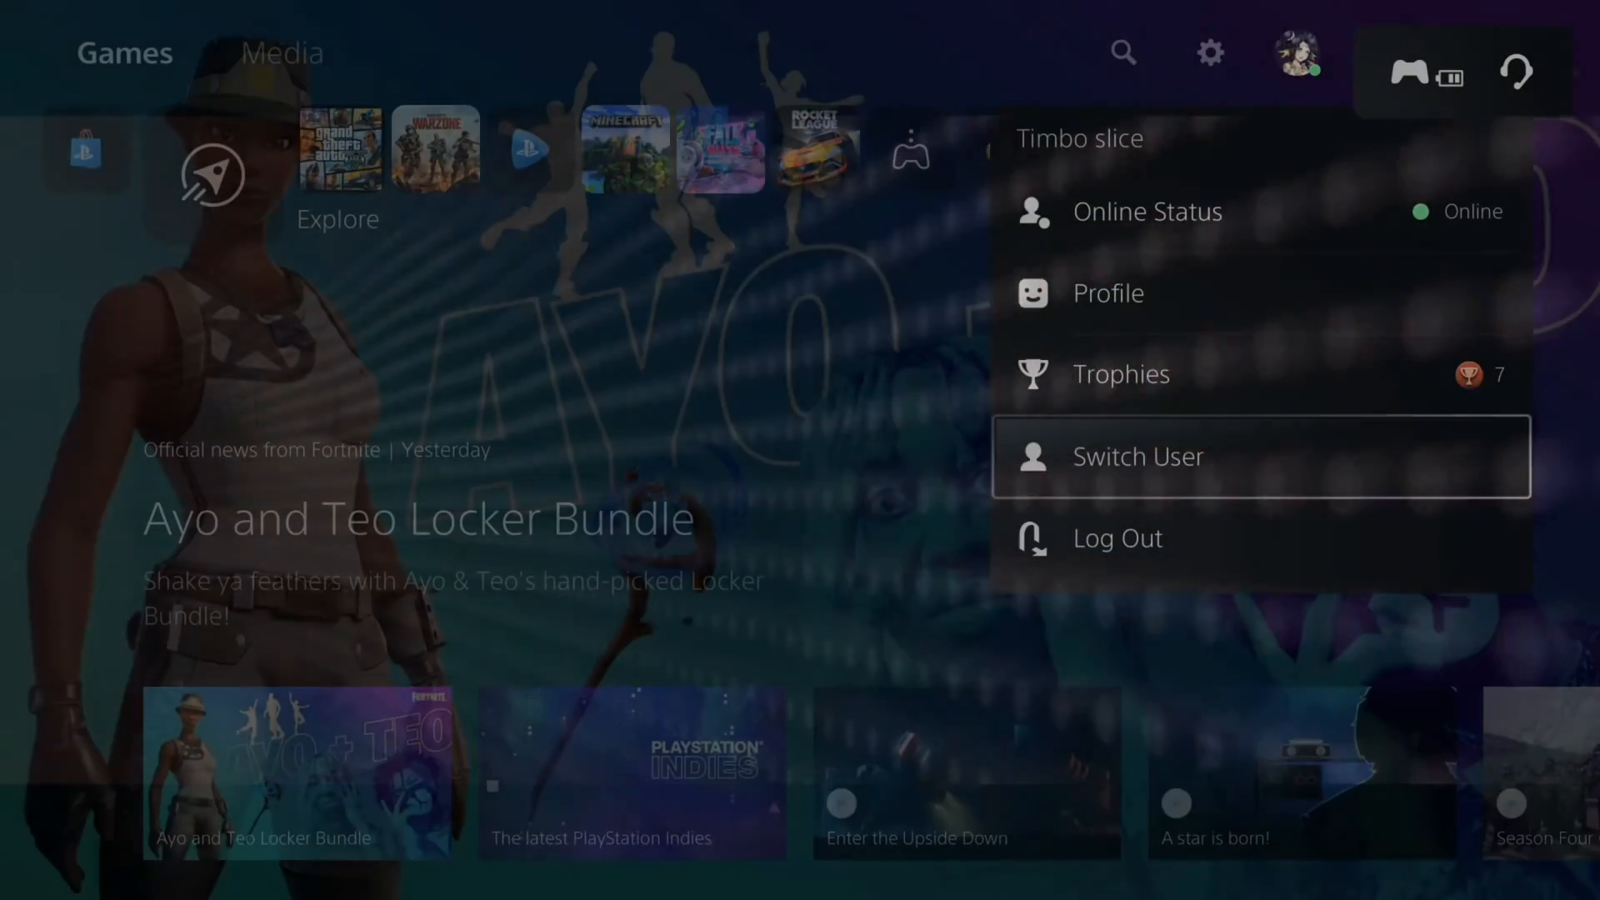
Switch to the Team Rocket user with the Spider-Man avatar.
left_click(1138, 456)
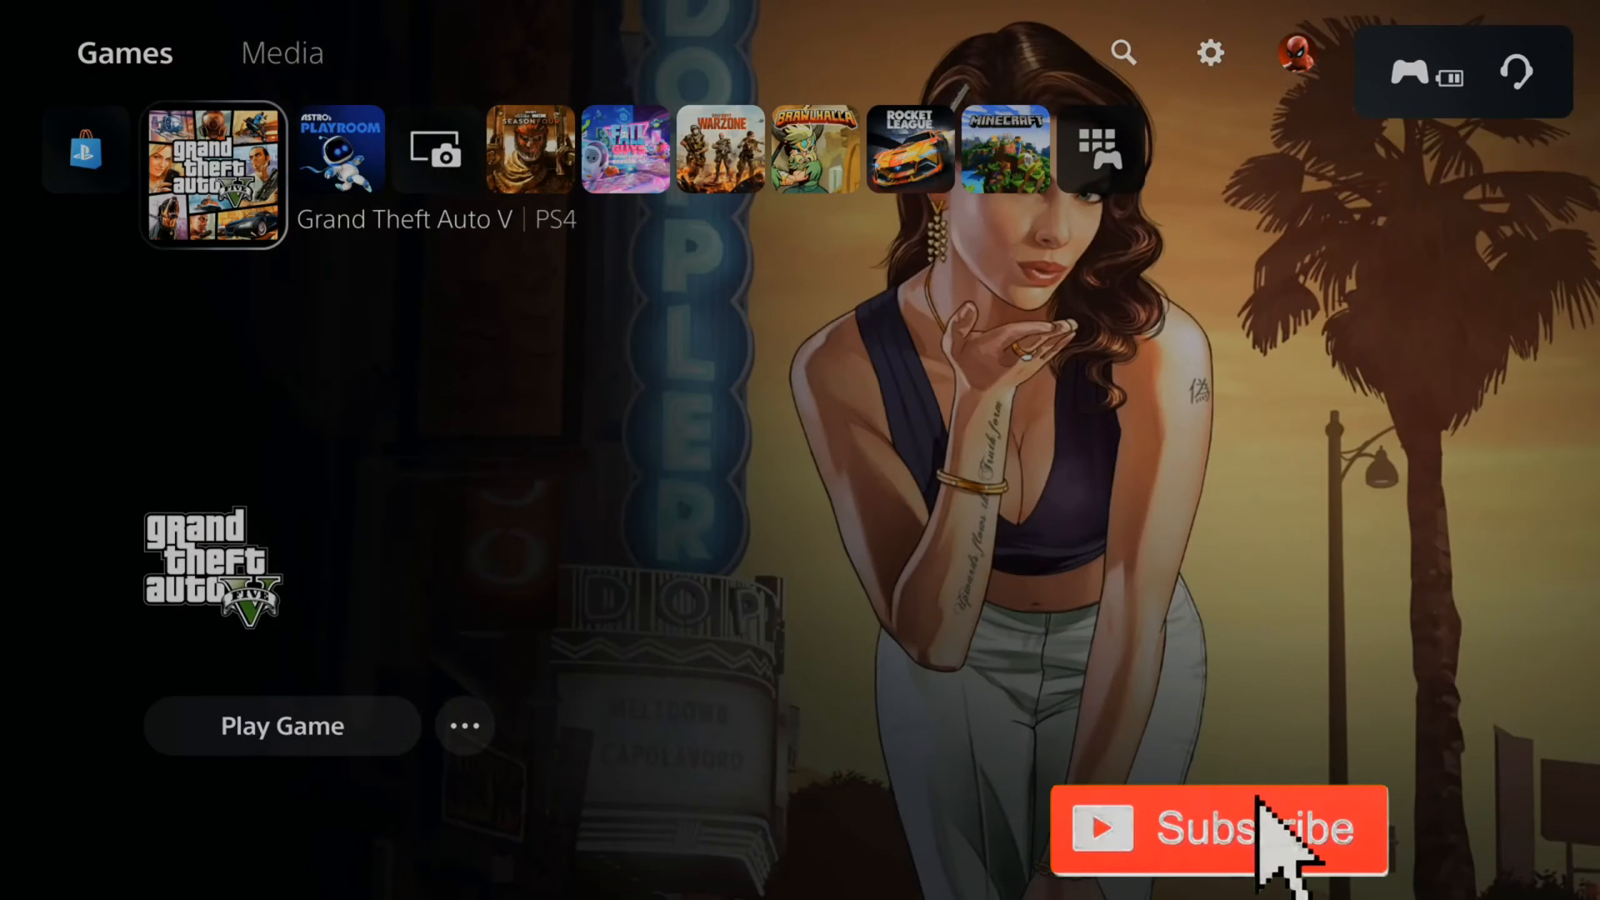
mouse_move(1275, 867)
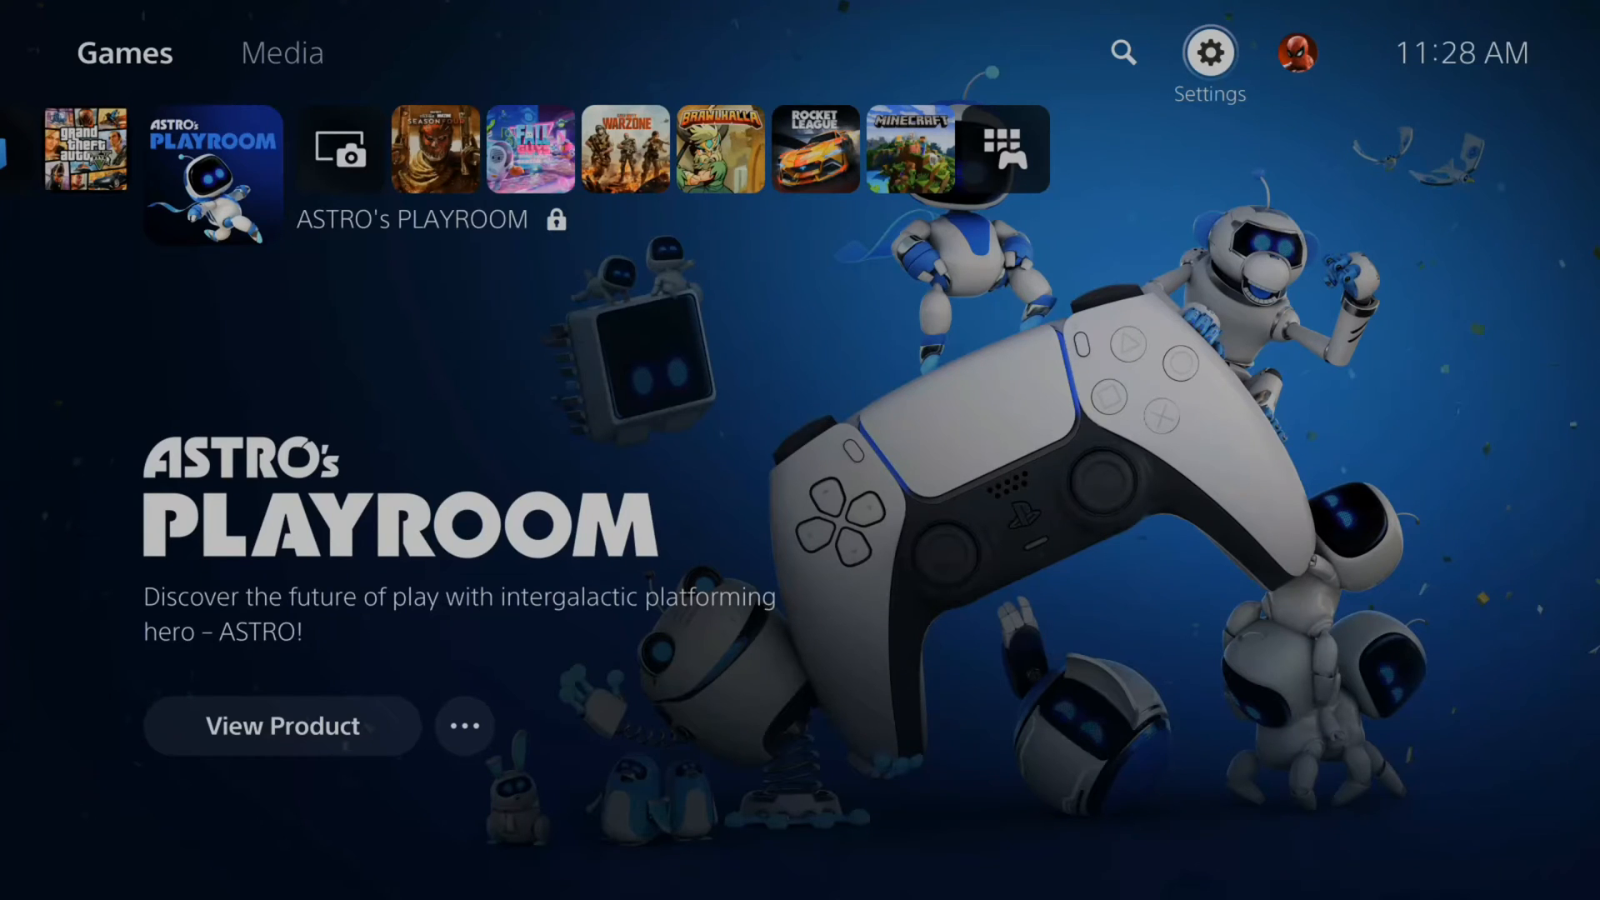
Reach the Users and Accounts page in system Settings.
left_click(1210, 52)
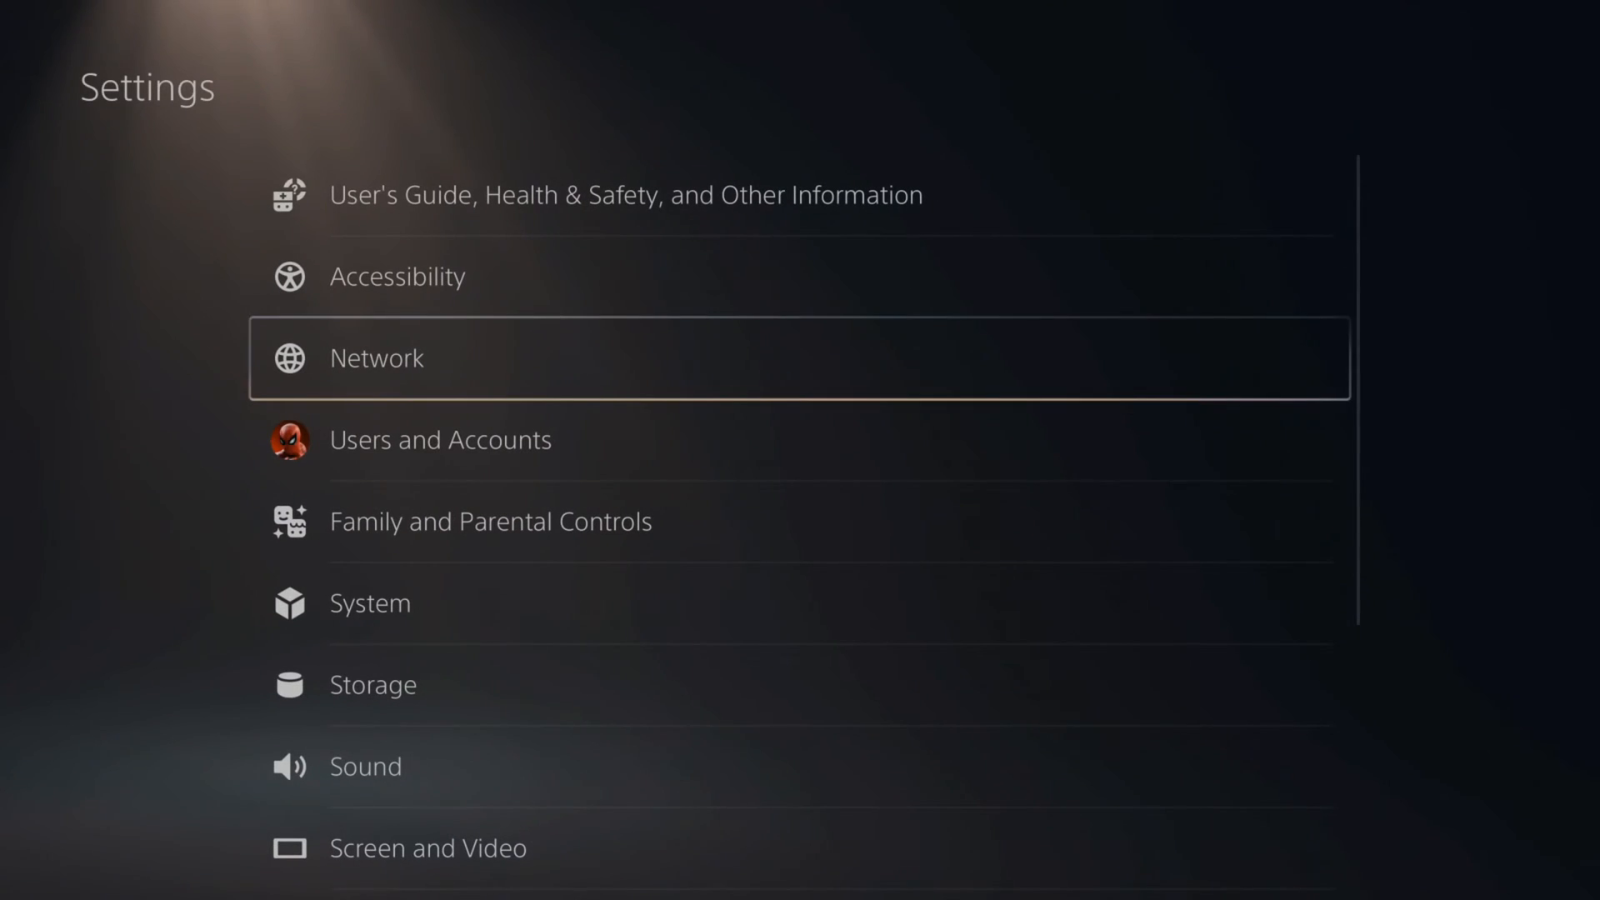
key("down")
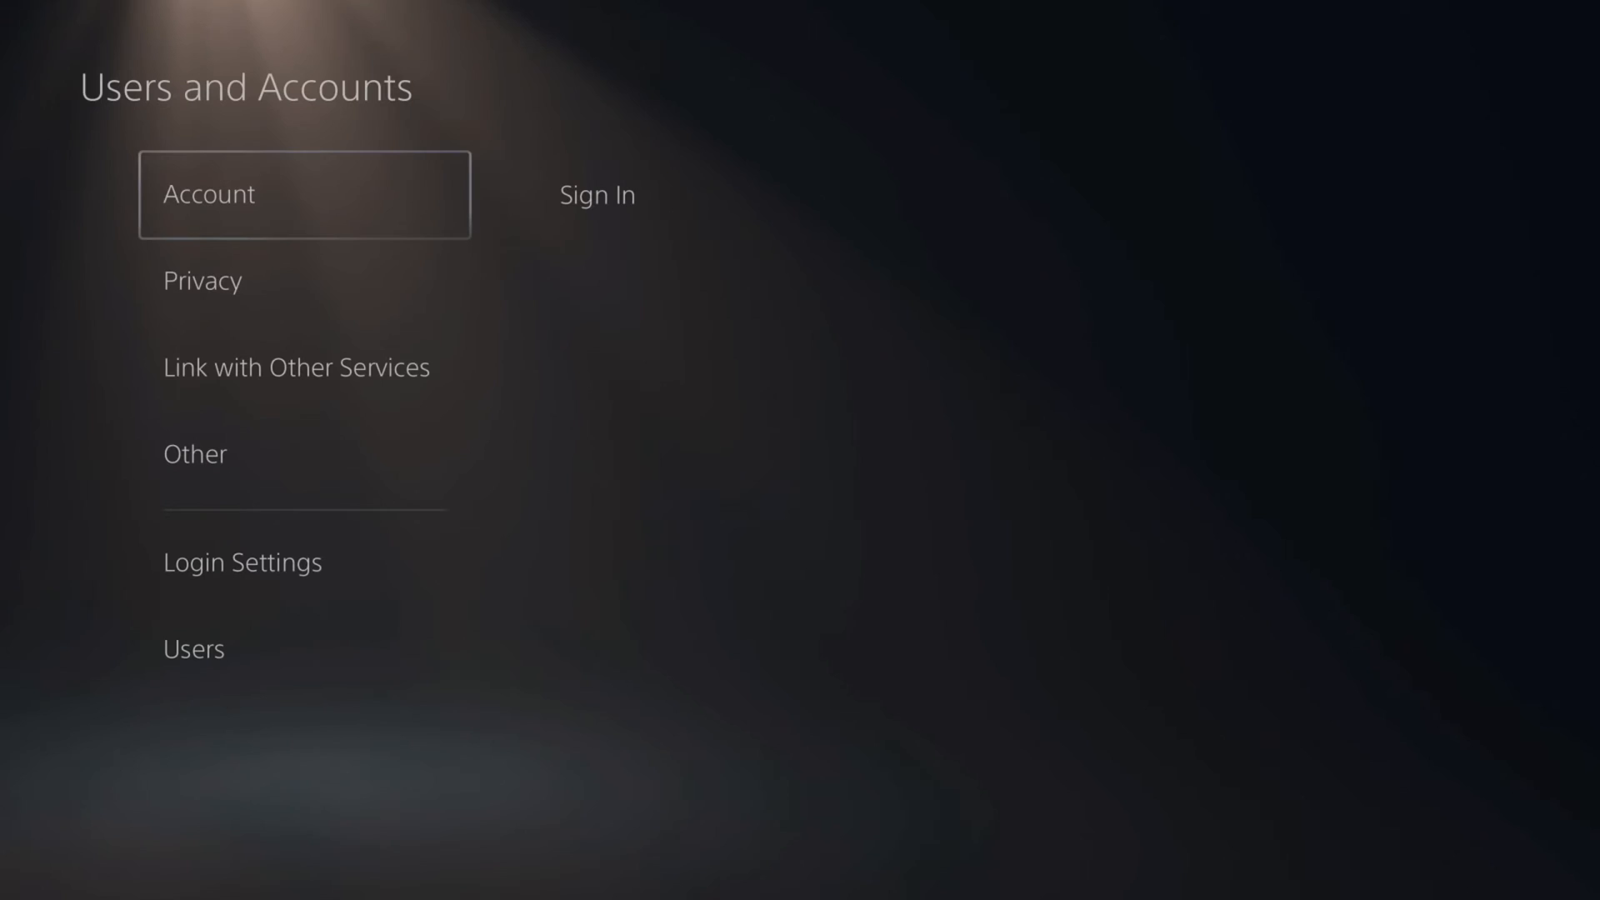
Reach the Set PS5 Login Passcode screen via Login Settings.
left_click(242, 562)
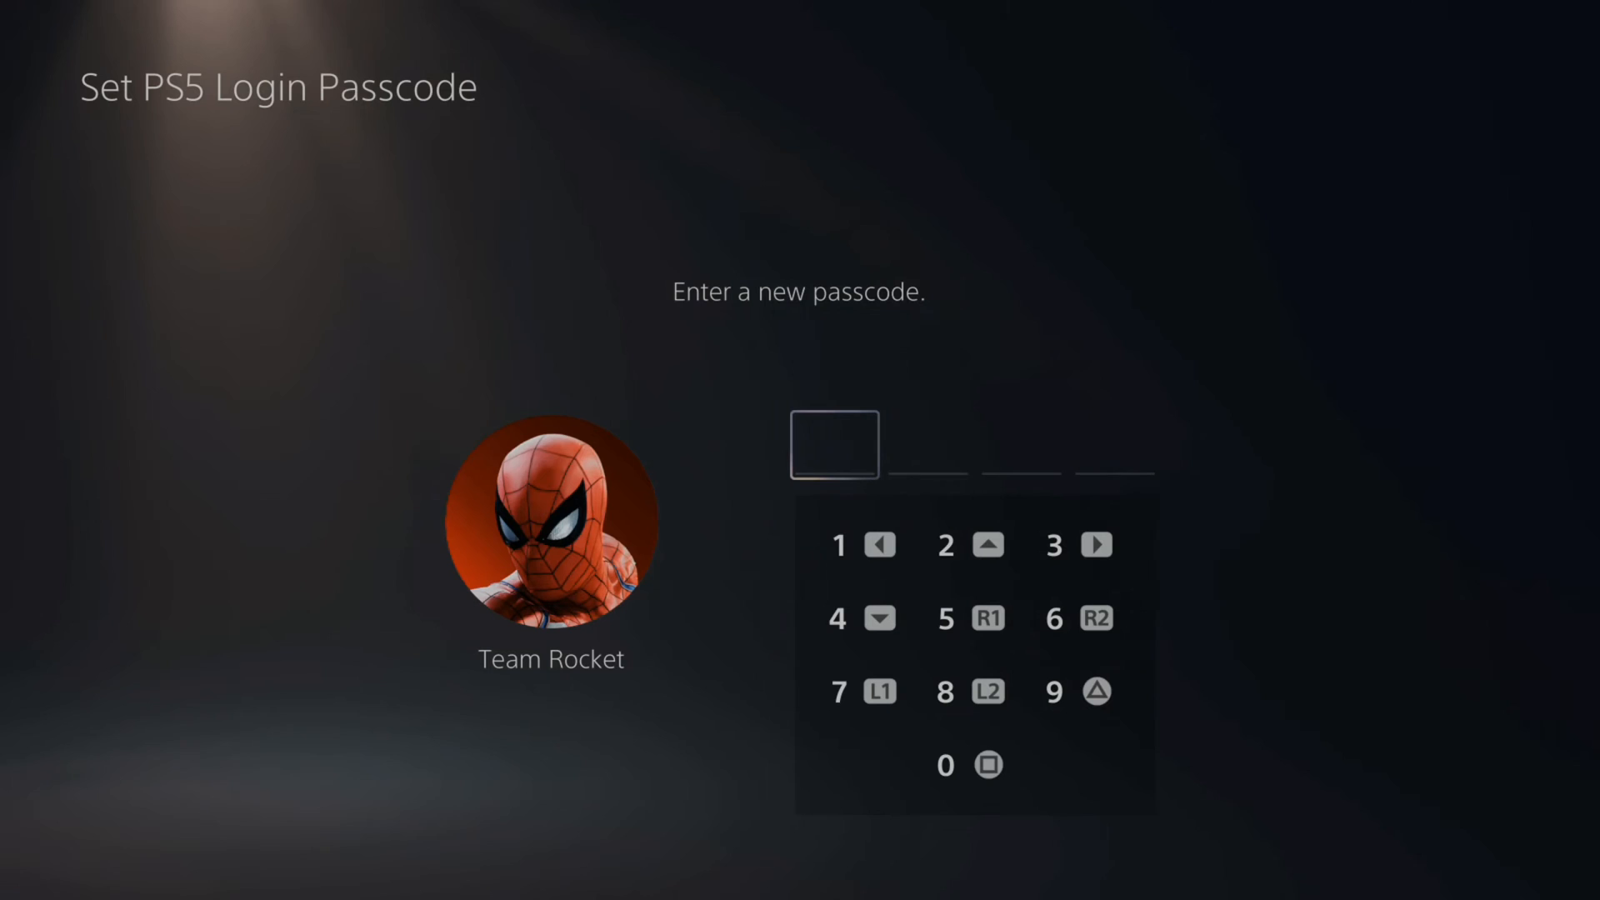
Confirm the four-digit passcode so Team Rocket now has a PS5 login passcode.
left_click(837, 546)
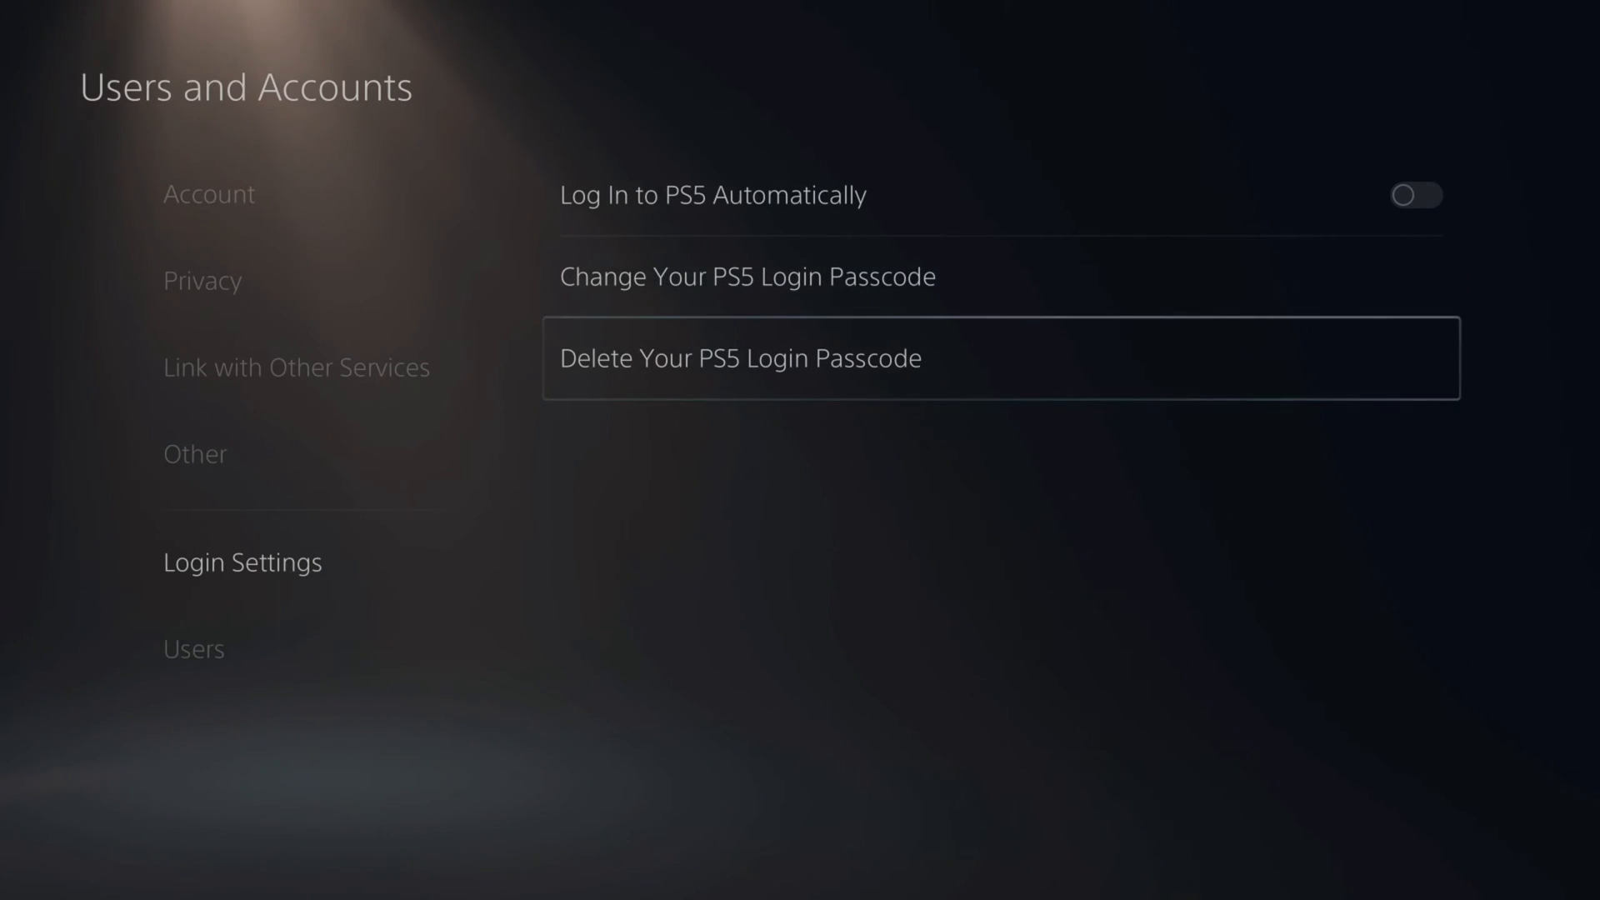
left_click(746, 277)
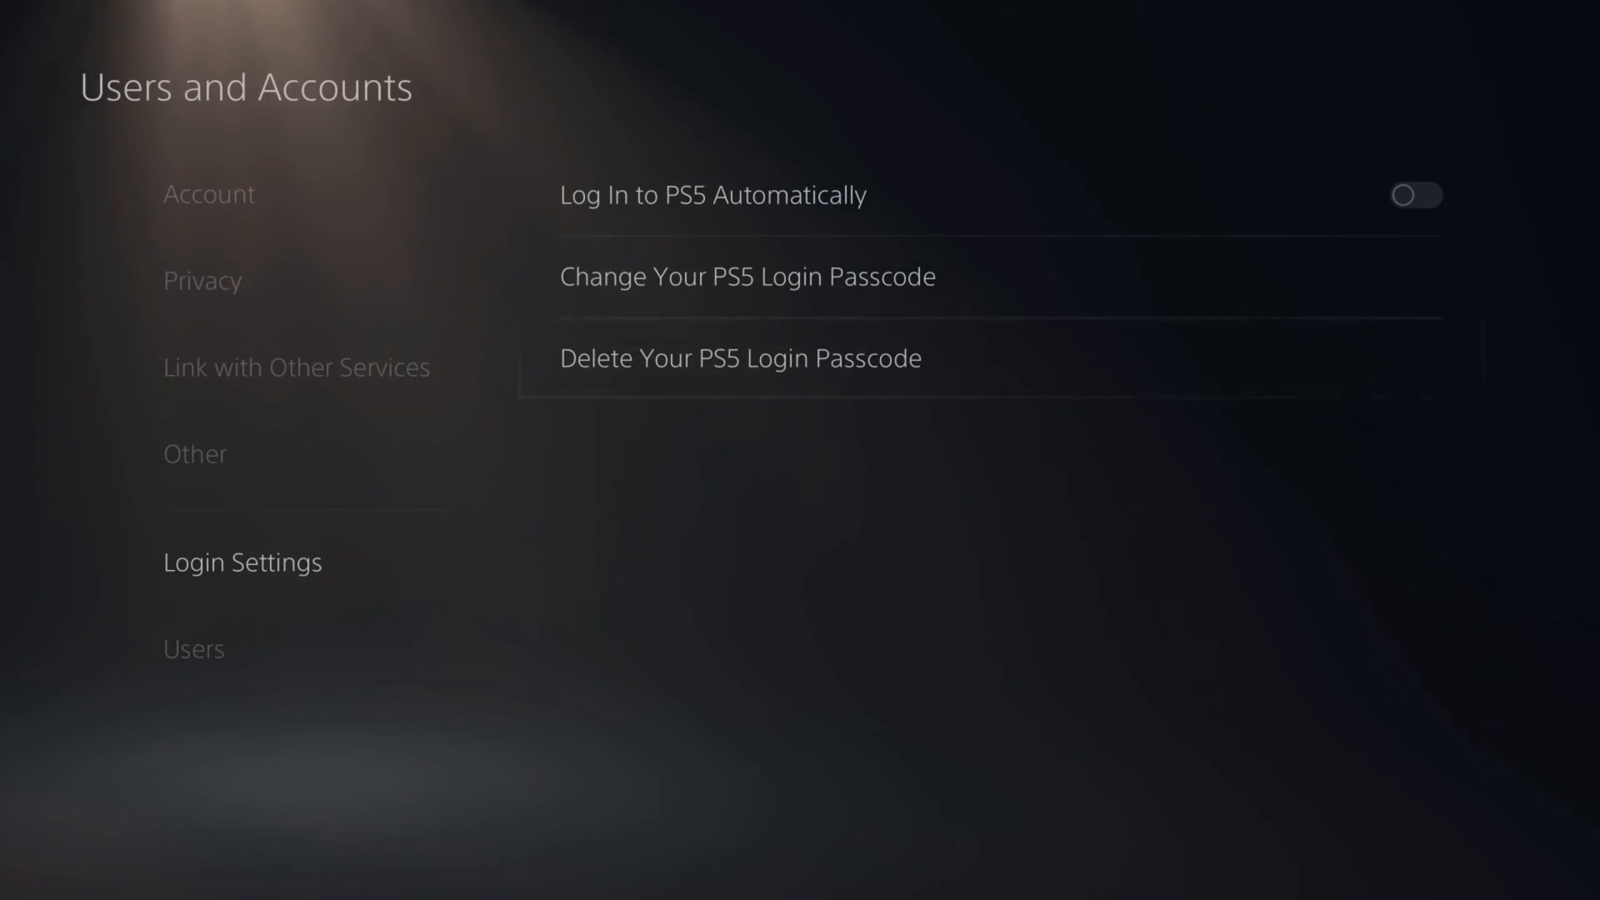
left_click(740, 359)
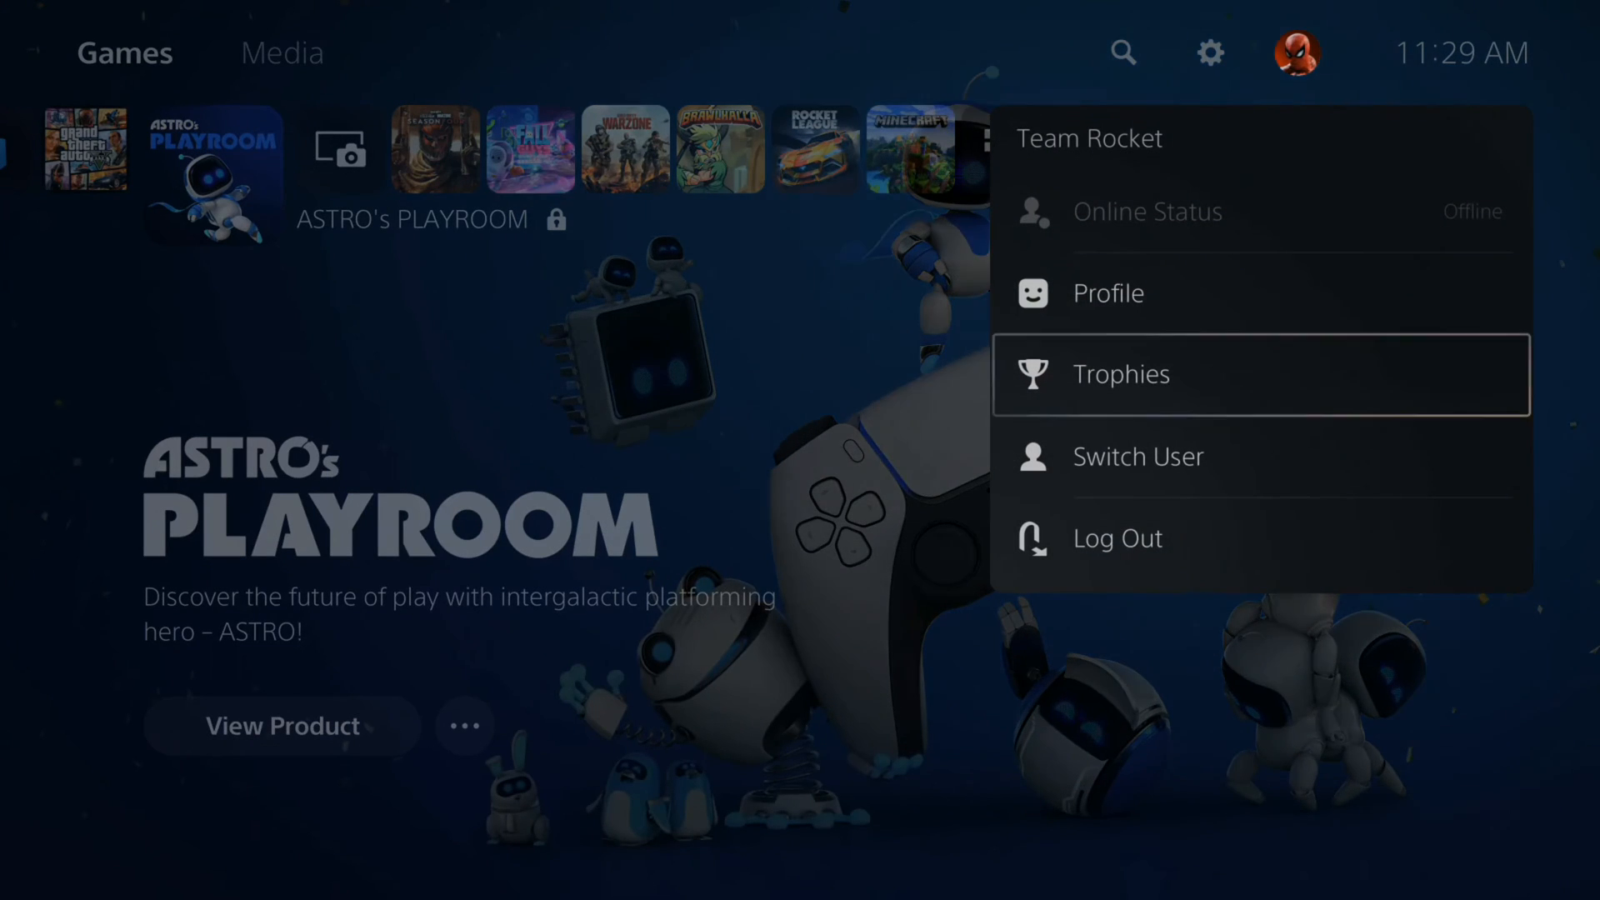
Dismiss the account menu and browse Team Rocket's Games row on the home screen.
left_click(1116, 538)
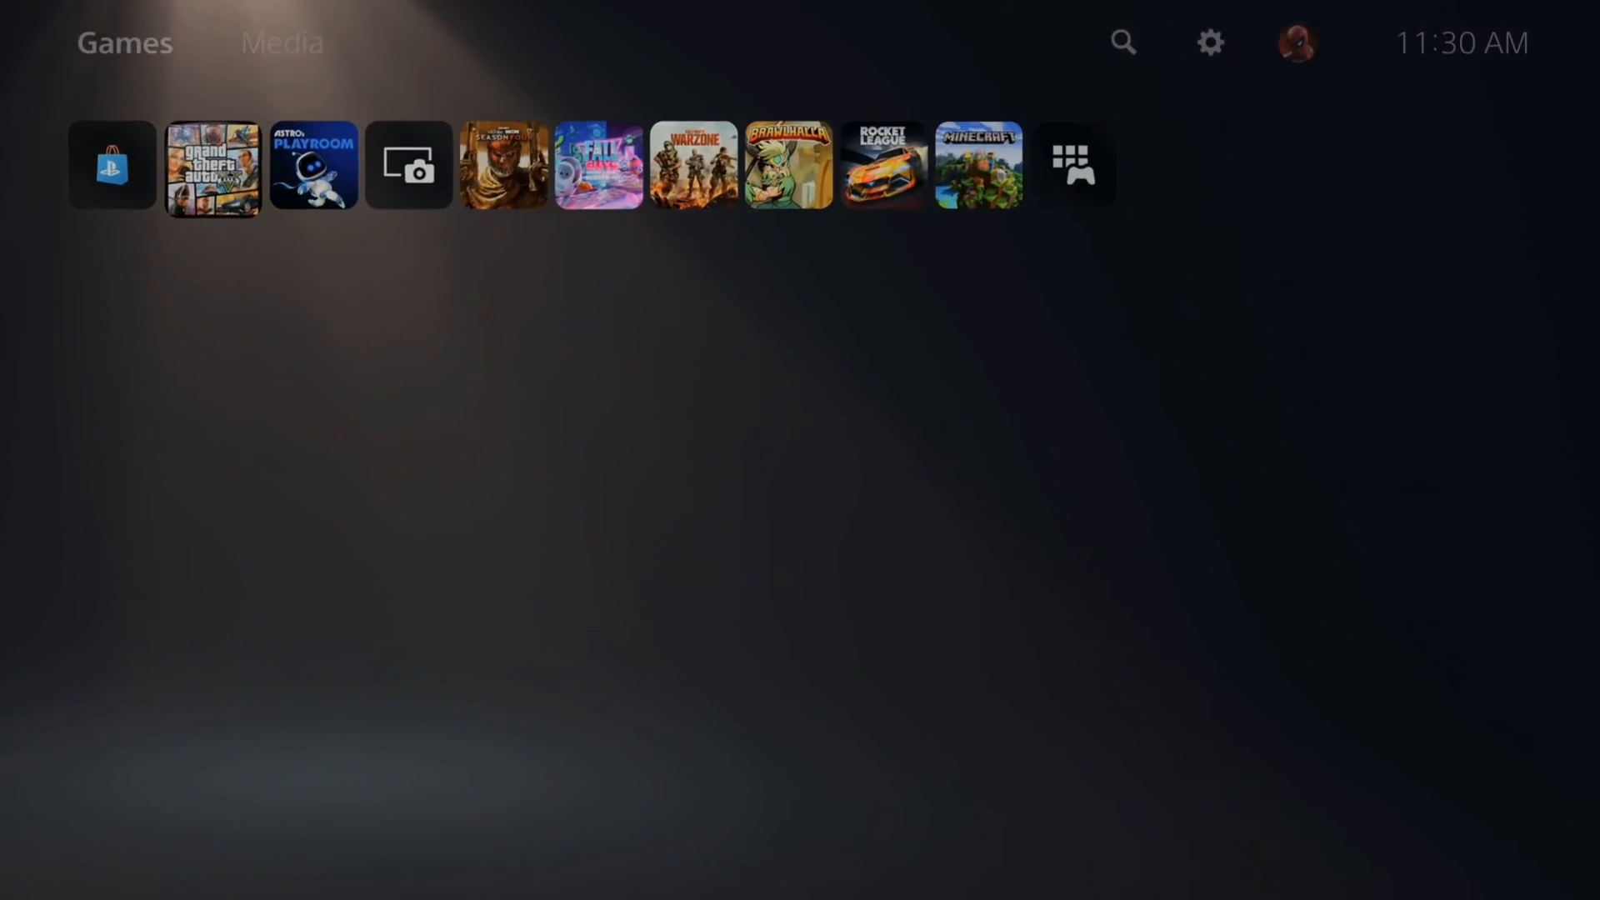
left_click(212, 165)
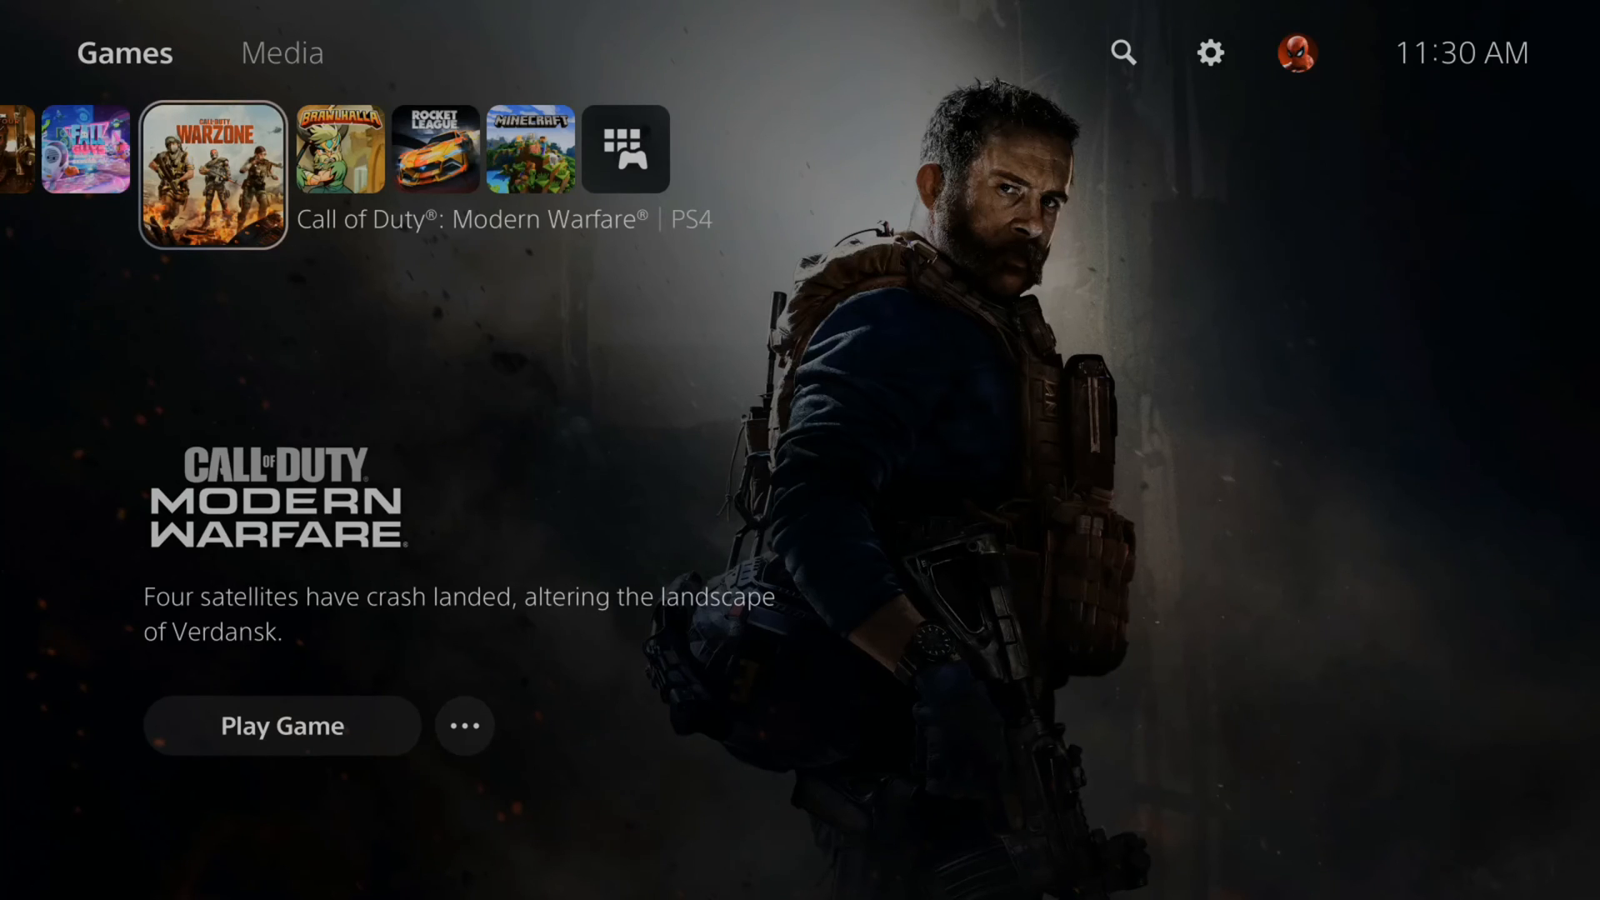
mouse_move(1122, 52)
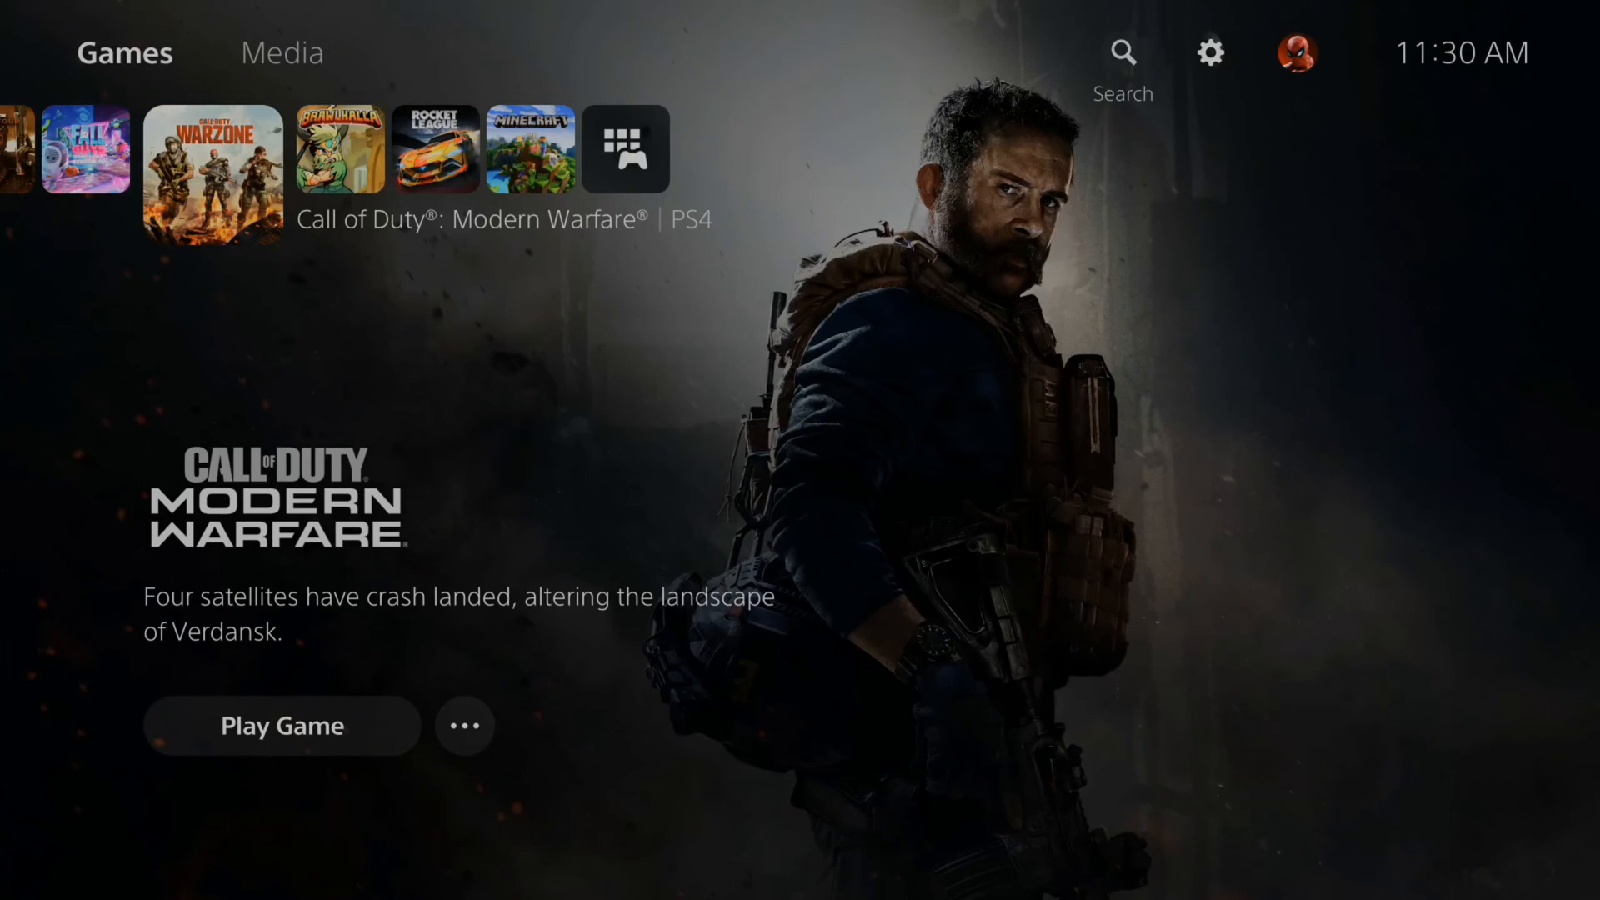
Log Team Rocket out, reaching the Welcome Back user selection screen.
left_click(1294, 52)
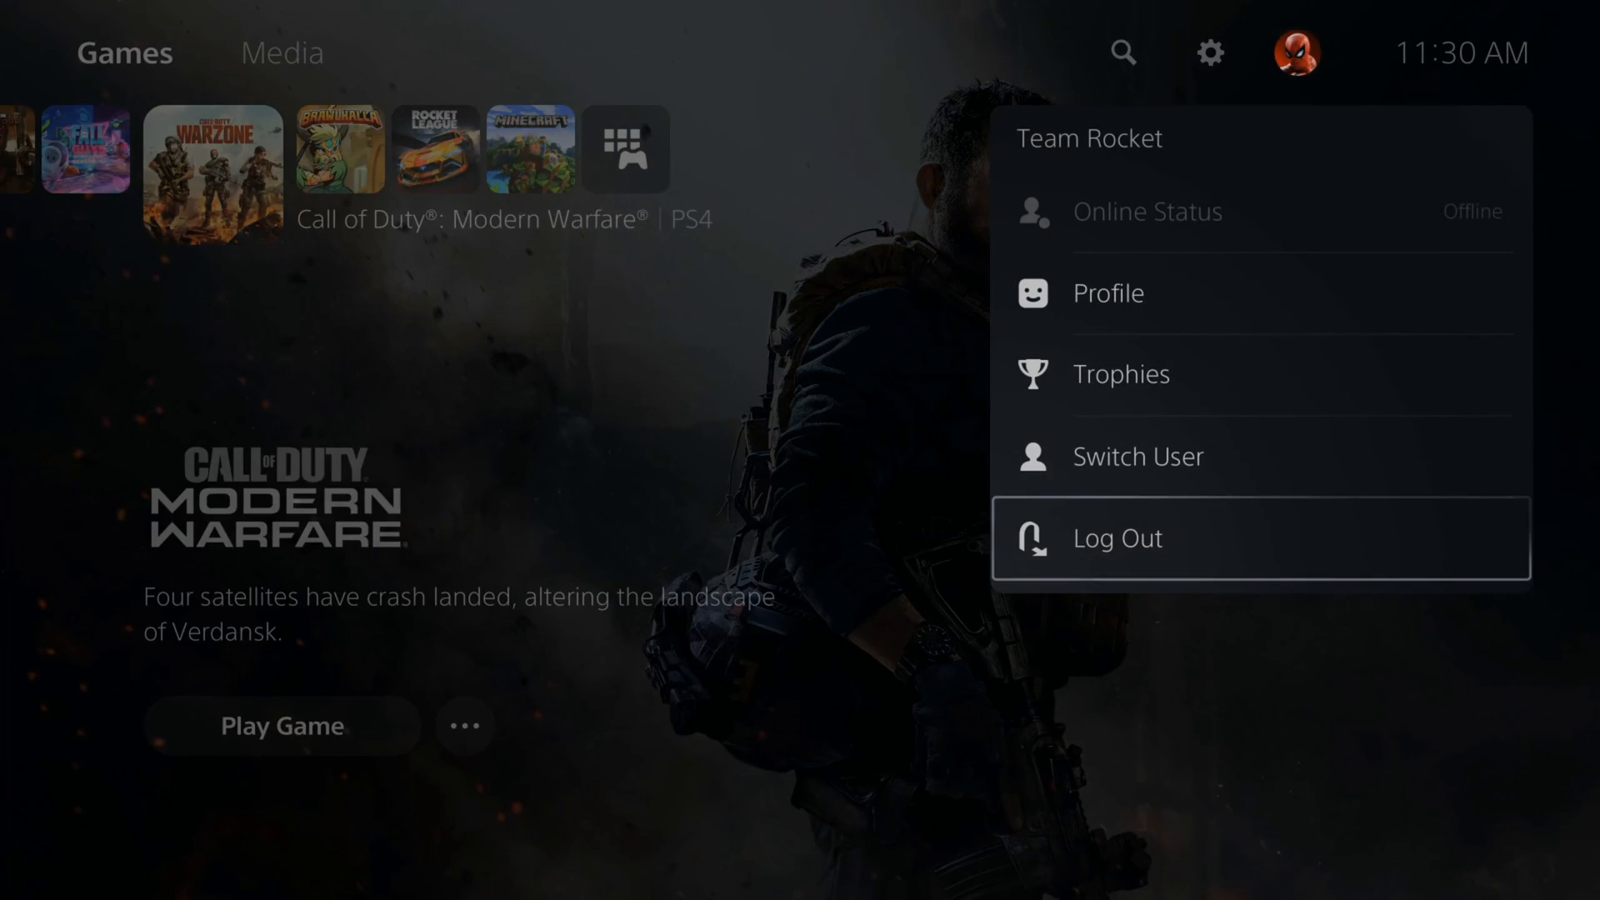
left_click(1116, 538)
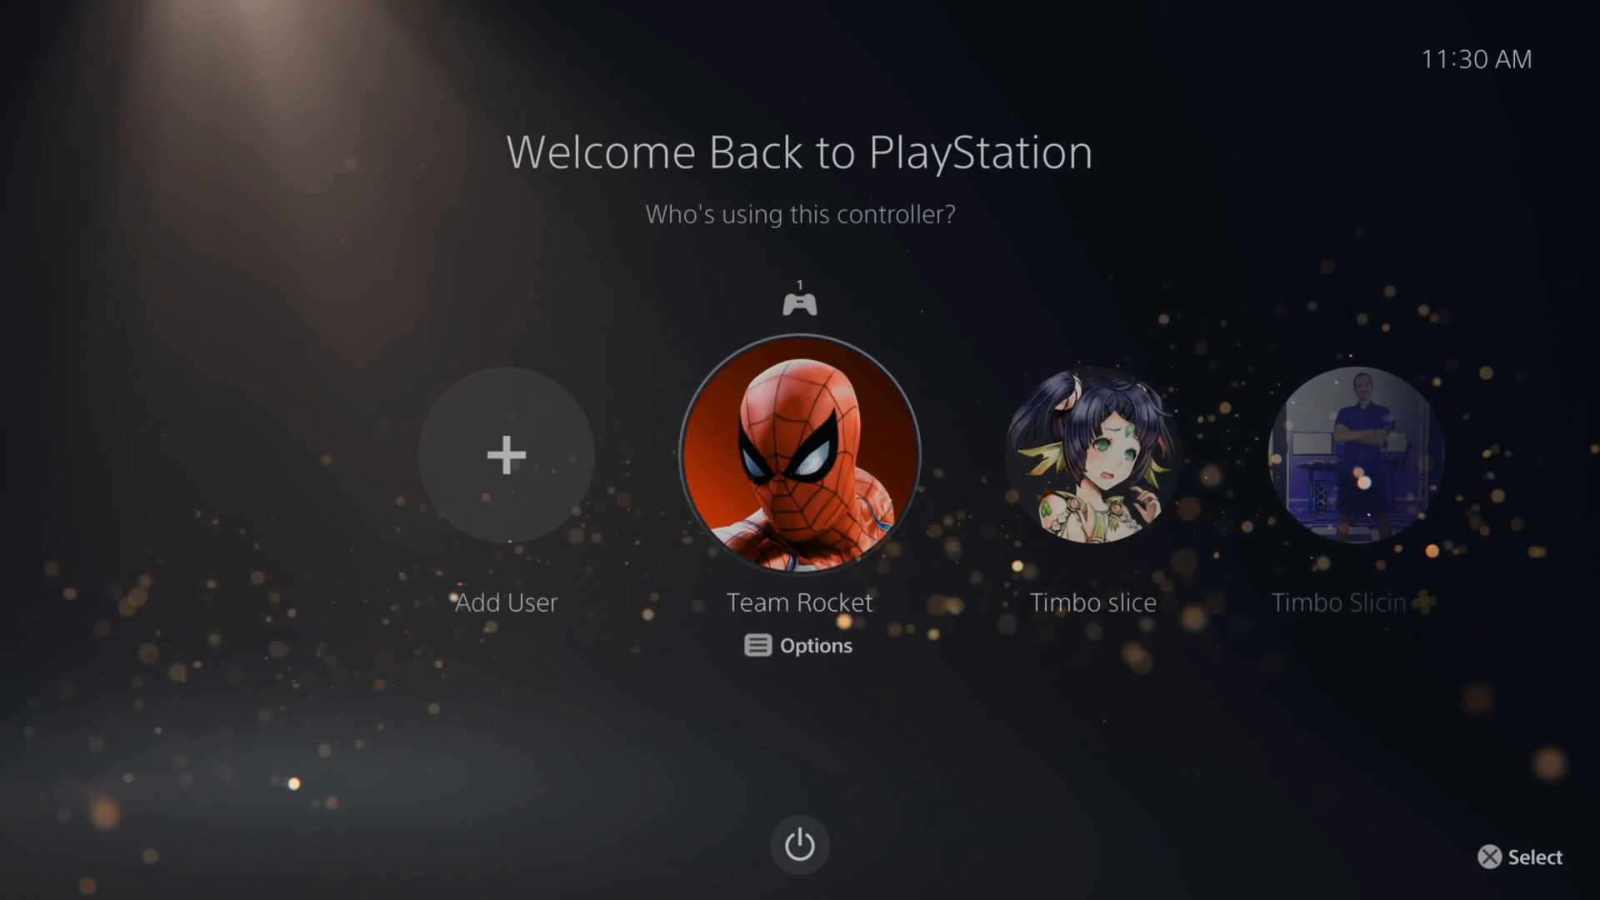
Log in as Timbo Slicin, the user with the photo avatar, reaching that home screen.
scroll("right", 3)
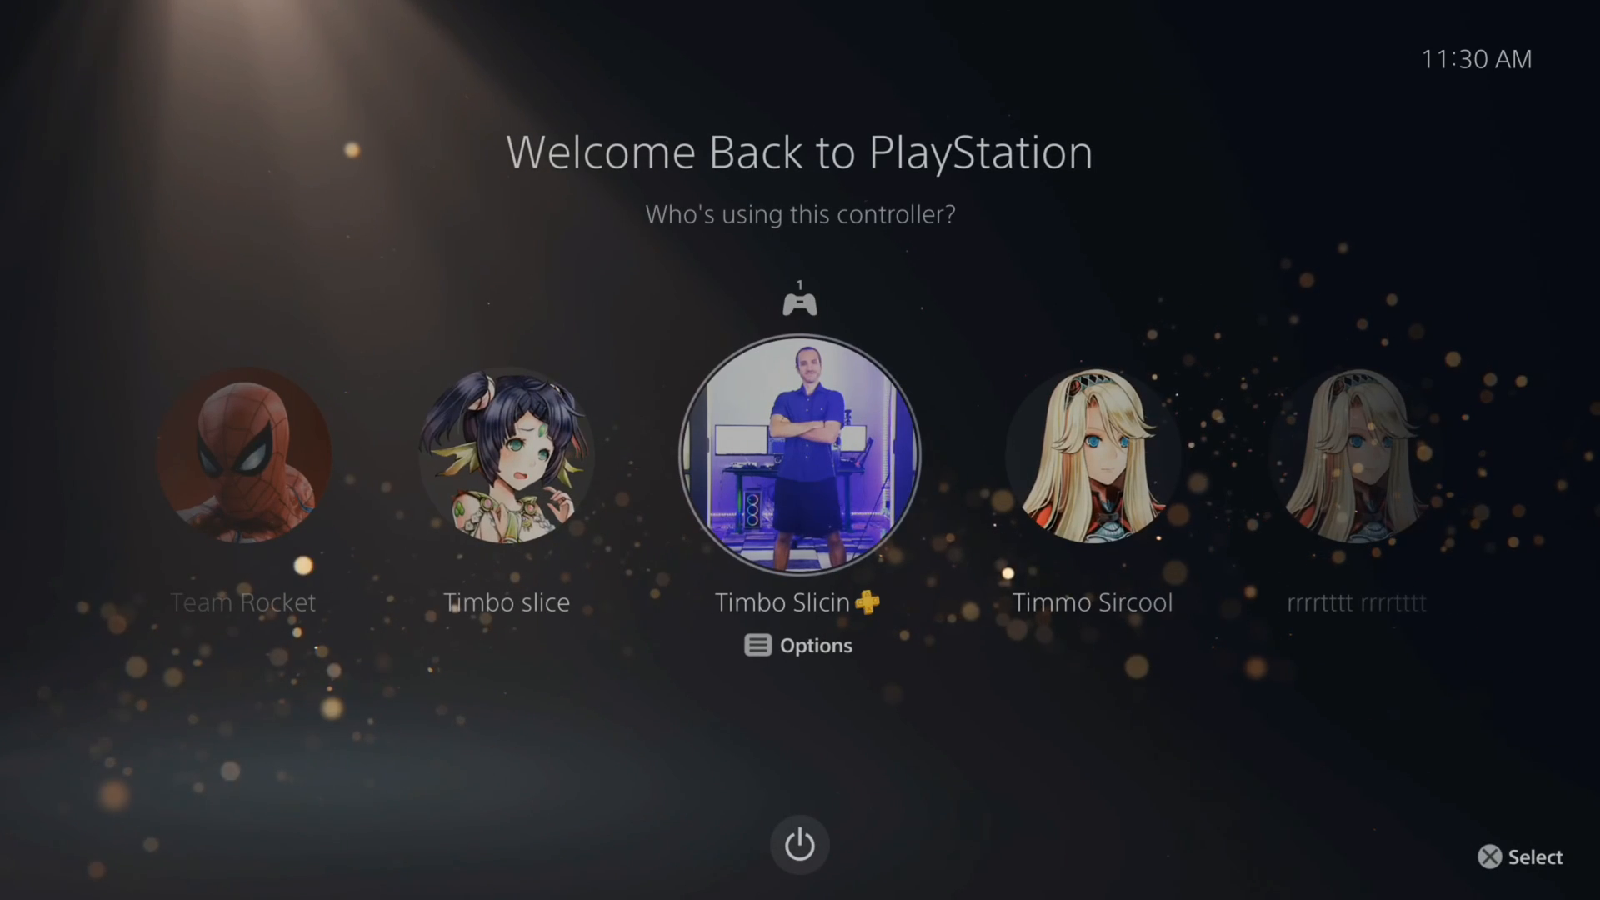
left_click(800, 453)
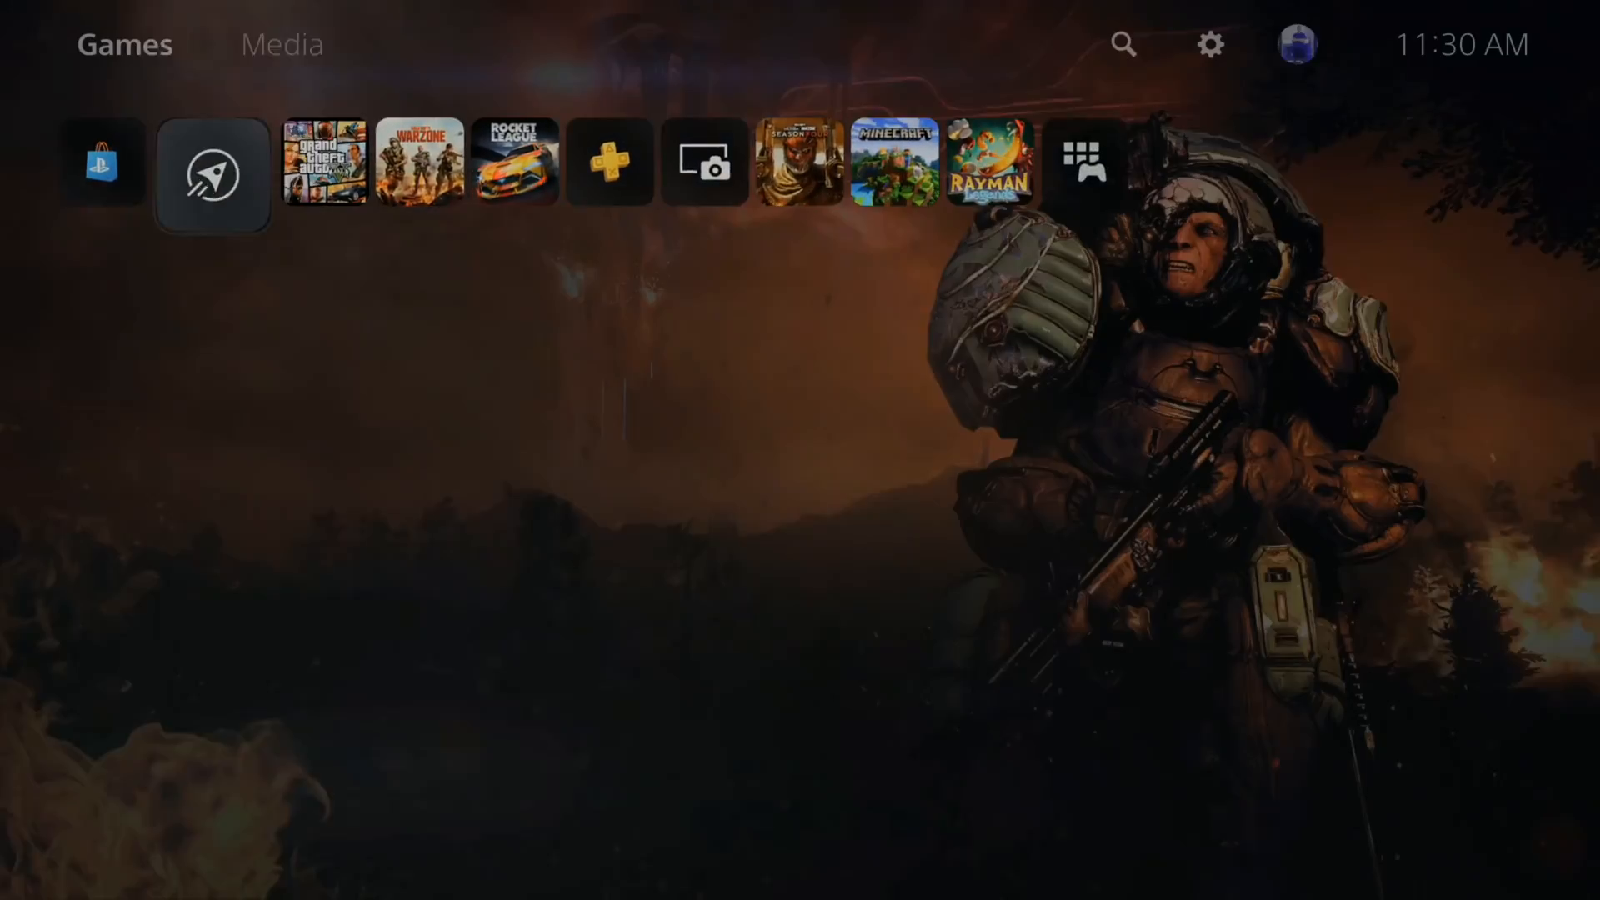